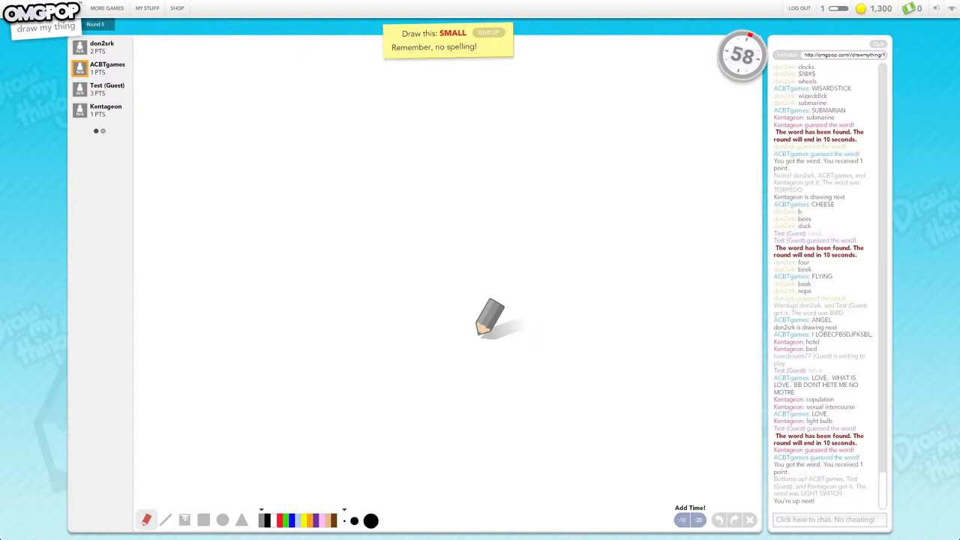
mouse_move(585, 116)
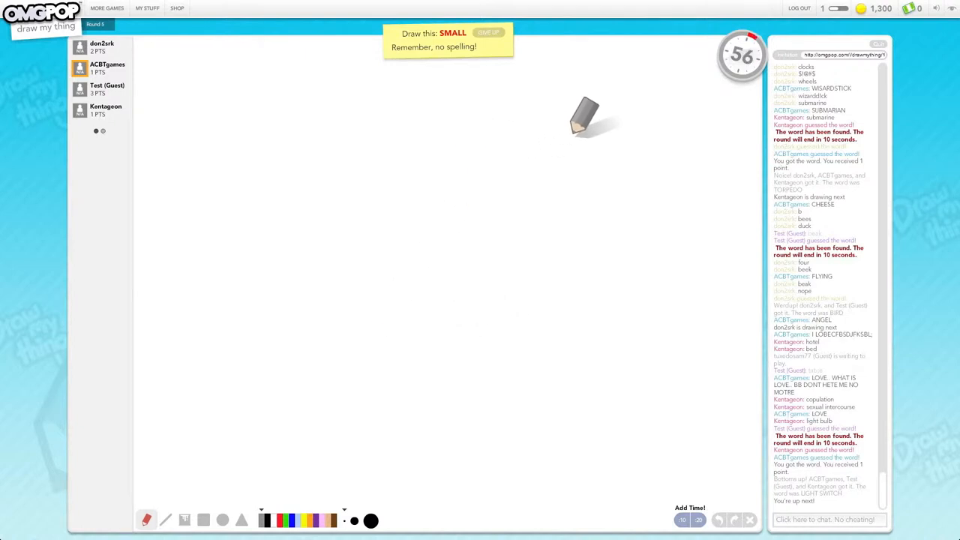
Step: Sketch a grey stick-figure pilgrim with a tall pointed hat right of centre
drag(586, 116, 581, 188)
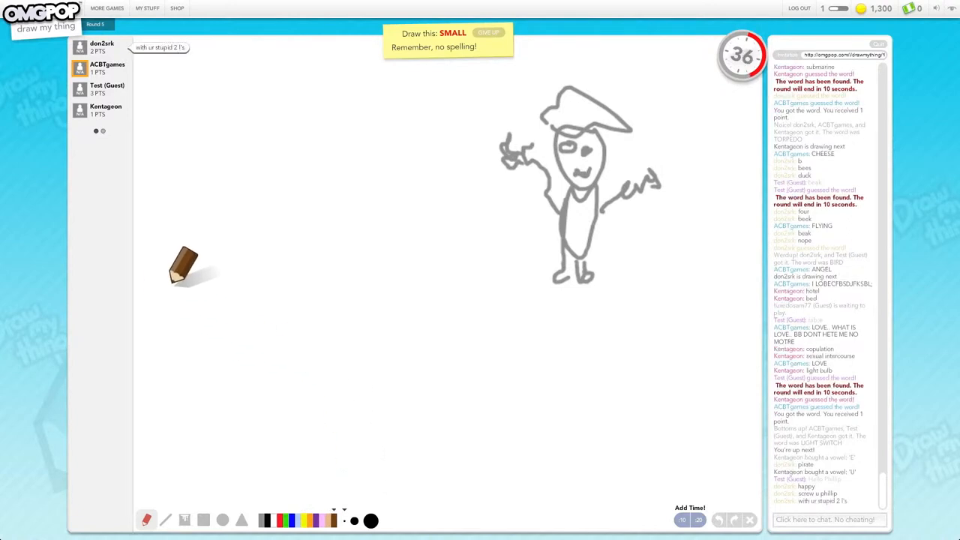
Step: Draw the brown fruit stand and long ground line, plus a blue line under the stand
drag(210, 274, 746, 300)
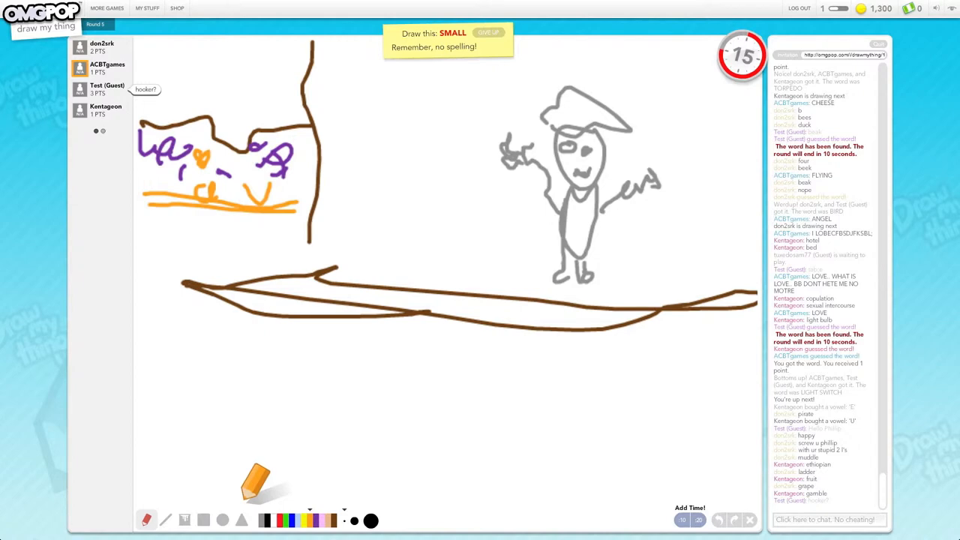
drag(143, 222, 323, 218)
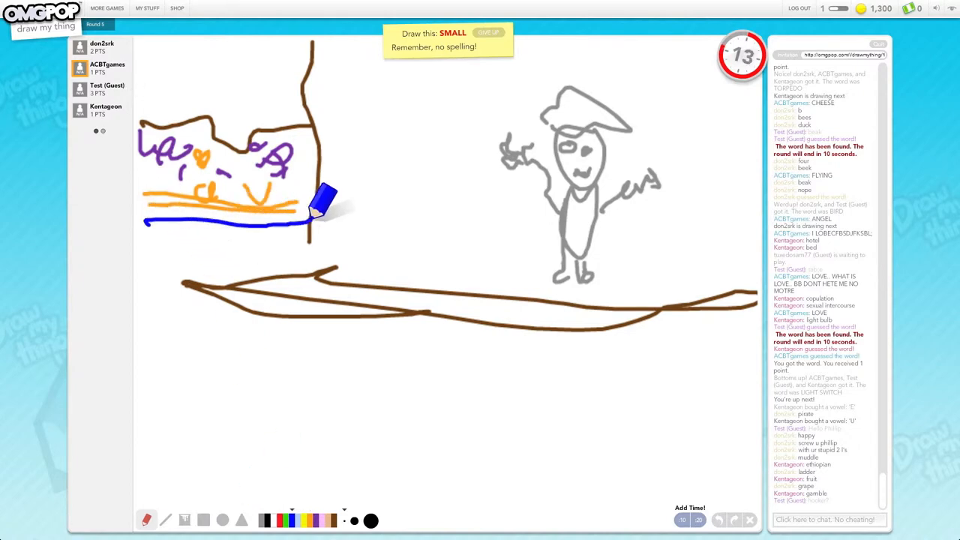